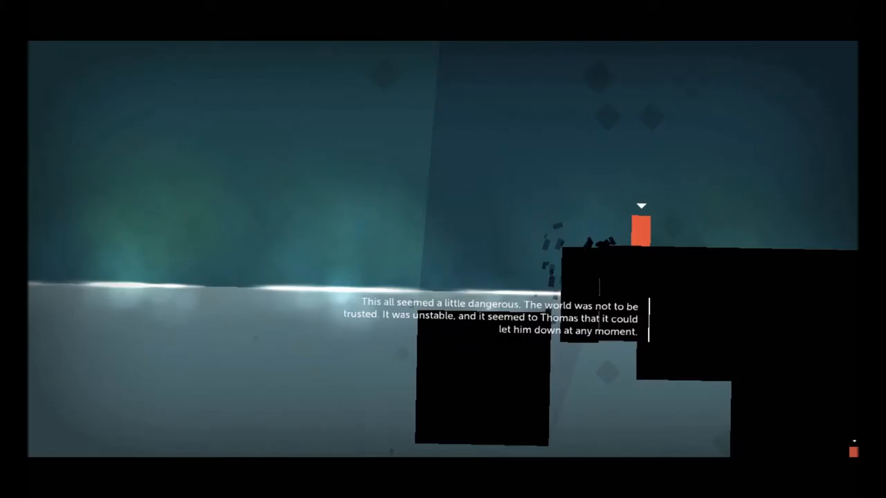
key("Left")
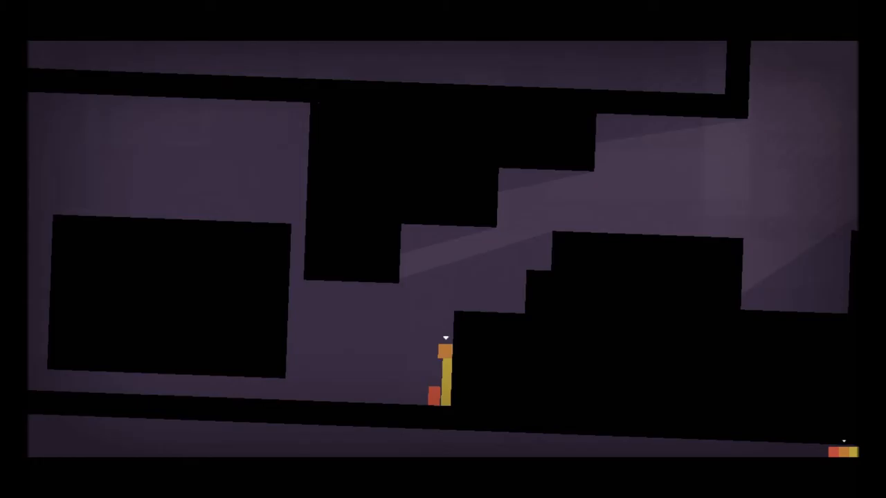
key("Right")
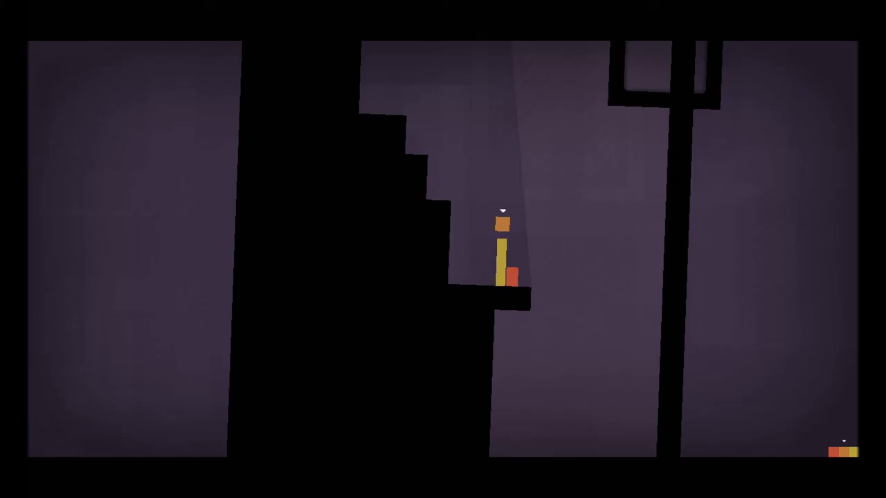
key("Left")
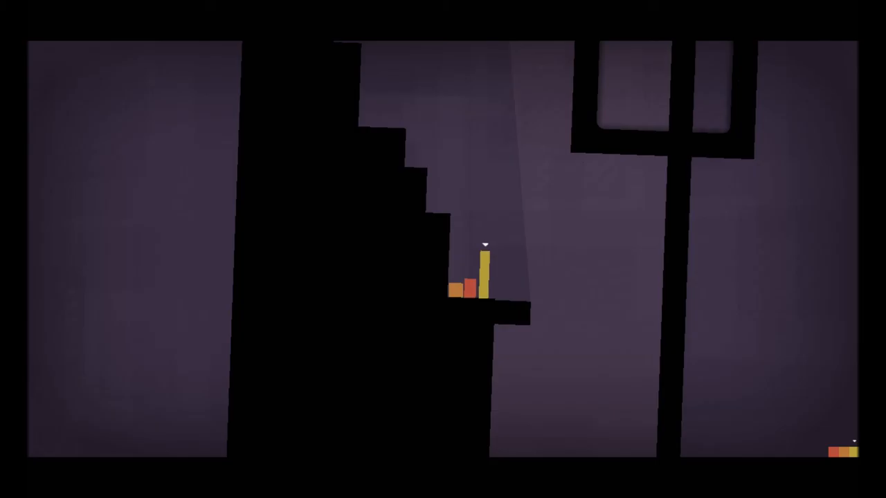